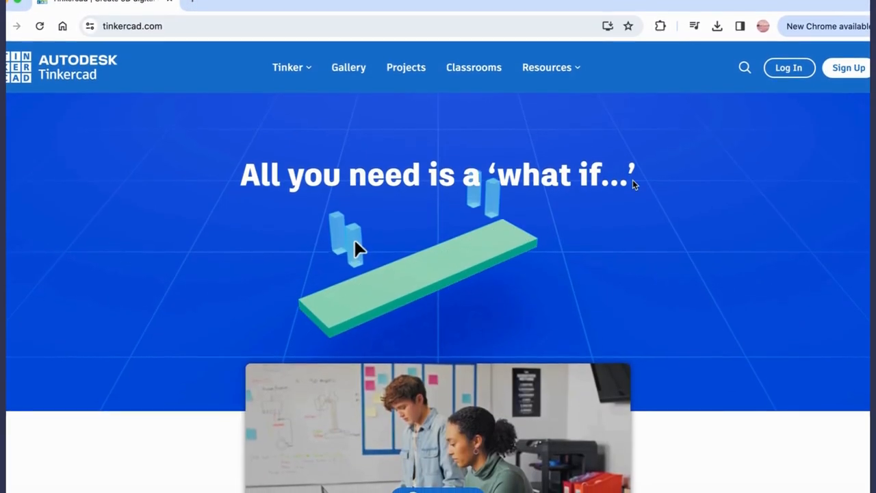
Create a new blank 3D design from the Tinkercad dashboard.
{"action": "left_click", "coordinate": [788, 67]}
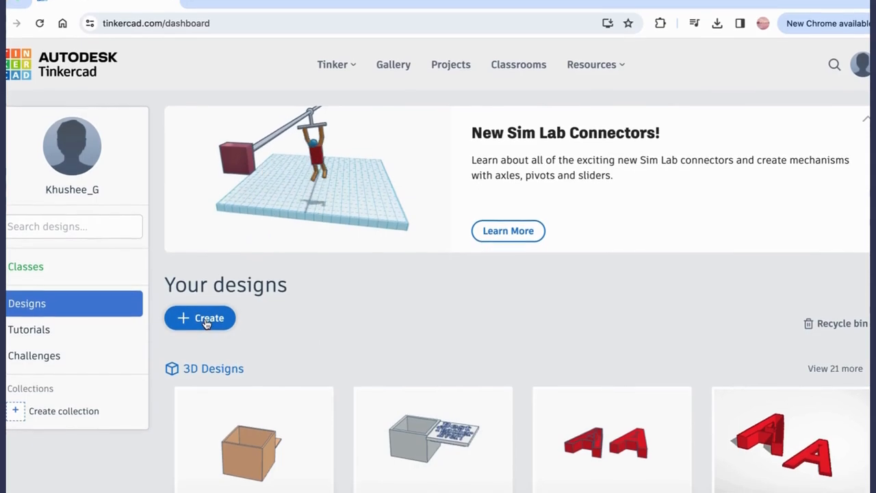
{"action": "left_click", "coordinate": [199, 317]}
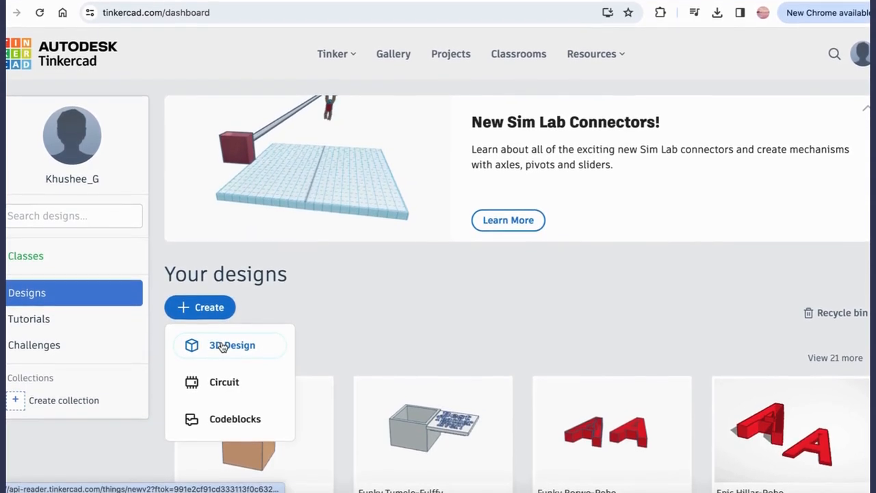
{"action": "left_click", "coordinate": [232, 345]}
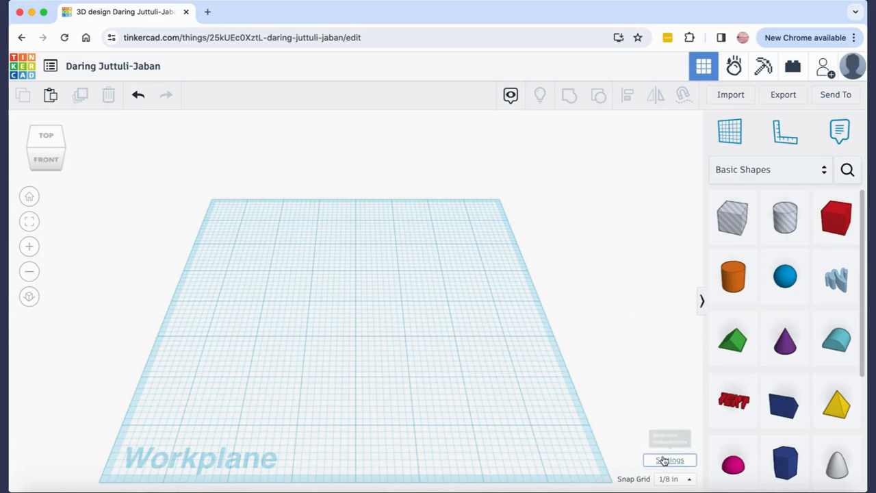
Save the current 8 by 8 inch workplane as the default in Workspace settings.
{"action": "left_click", "coordinate": [669, 460]}
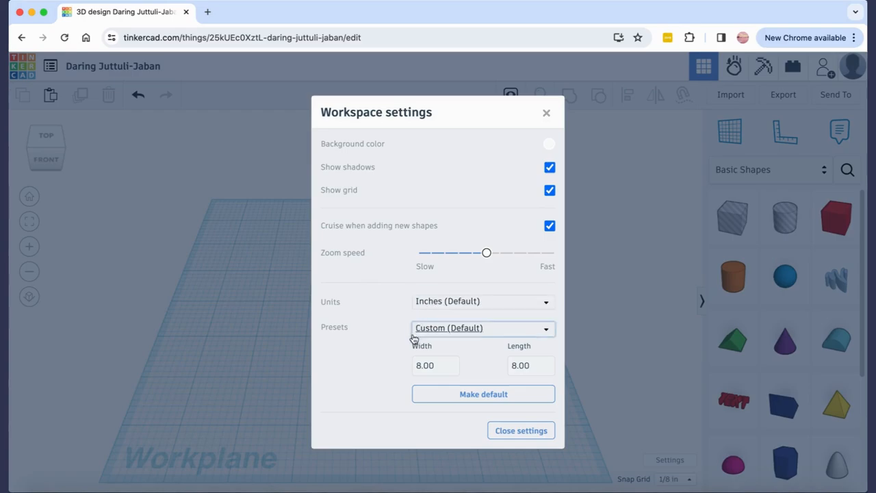
{"action": "mouse_move", "coordinate": [477, 367]}
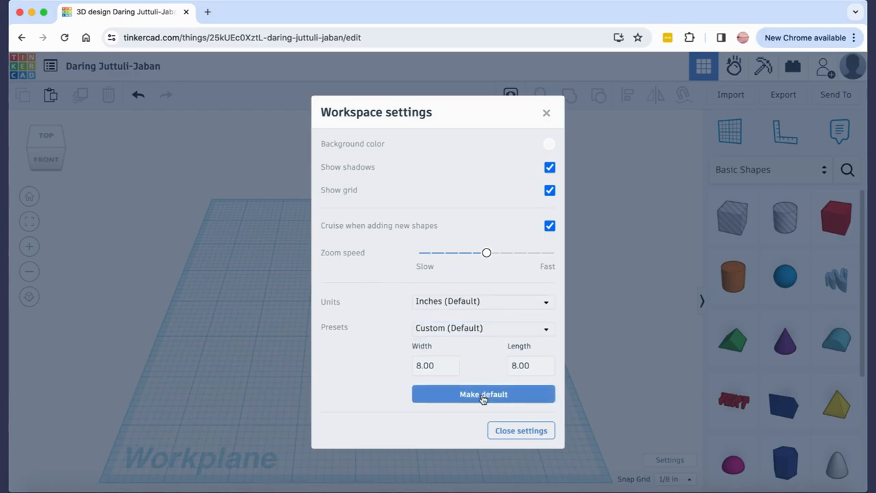
{"action": "left_click", "coordinate": [484, 394]}
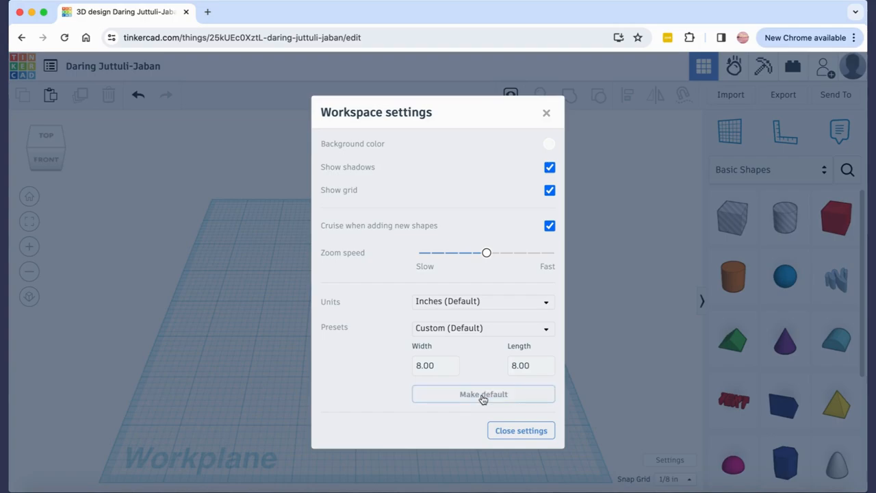
{"action": "left_click", "coordinate": [520, 430]}
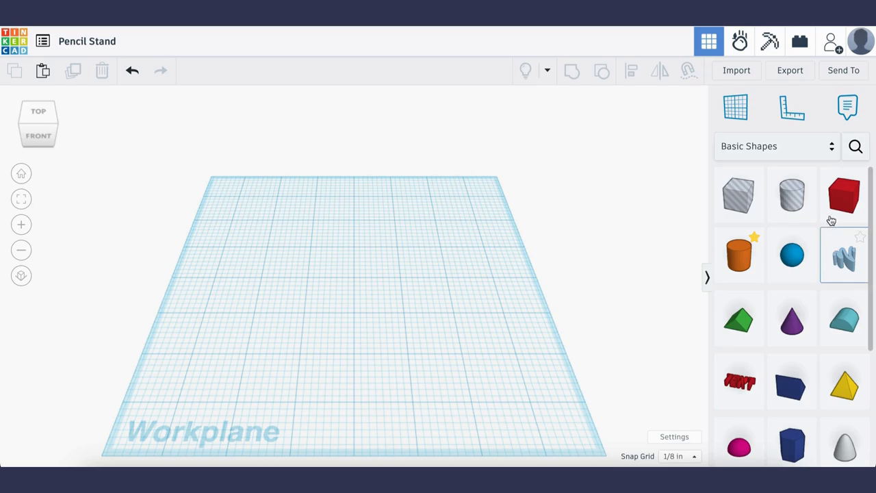
{"action": "mouse_move", "coordinate": [855, 145]}
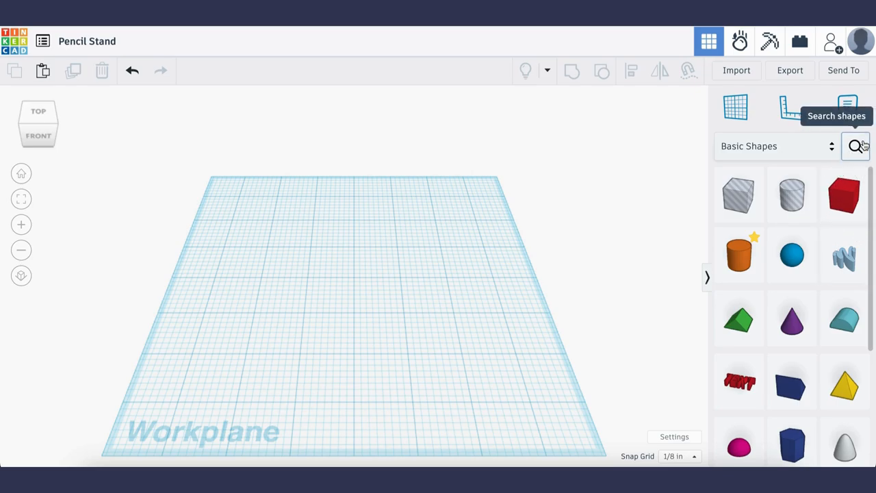
Search the shape library for 'Twisted polygon' to list community results.
{"action": "left_click", "coordinate": [856, 145]}
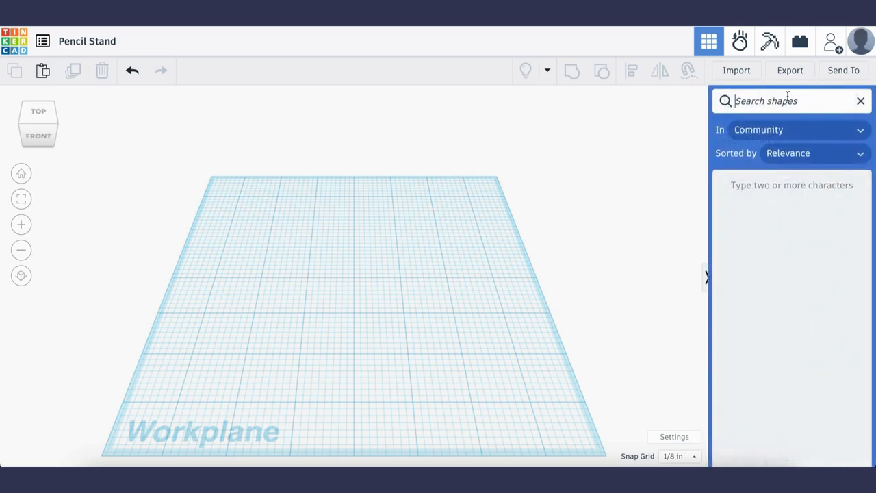
{"action": "type", "text": "Twisted"}
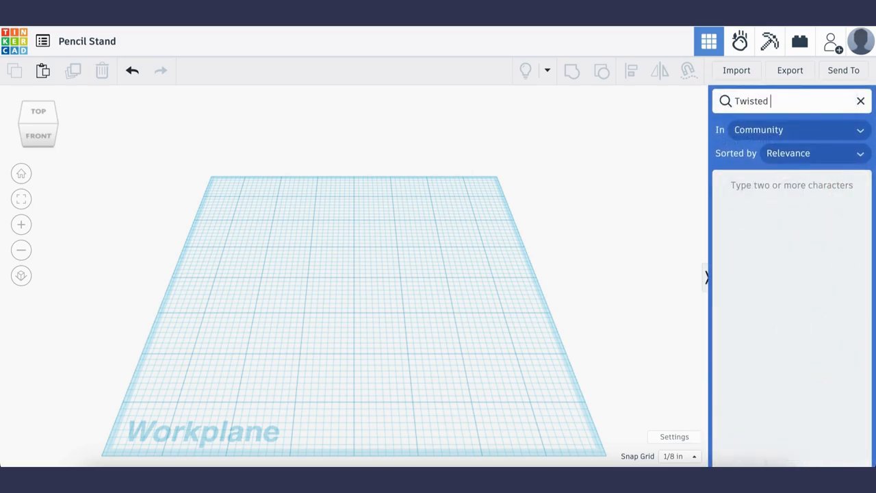
{"action": "type", "text": "polygon"}
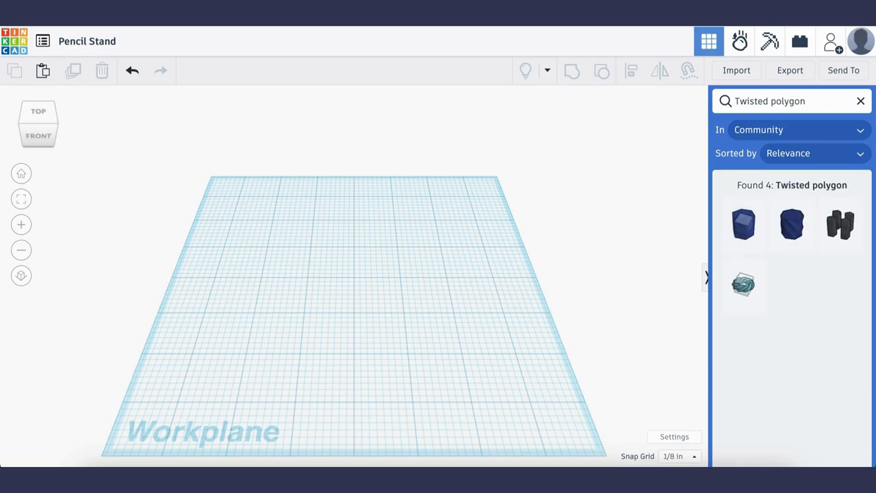
{"action": "mouse_move", "coordinate": [792, 225]}
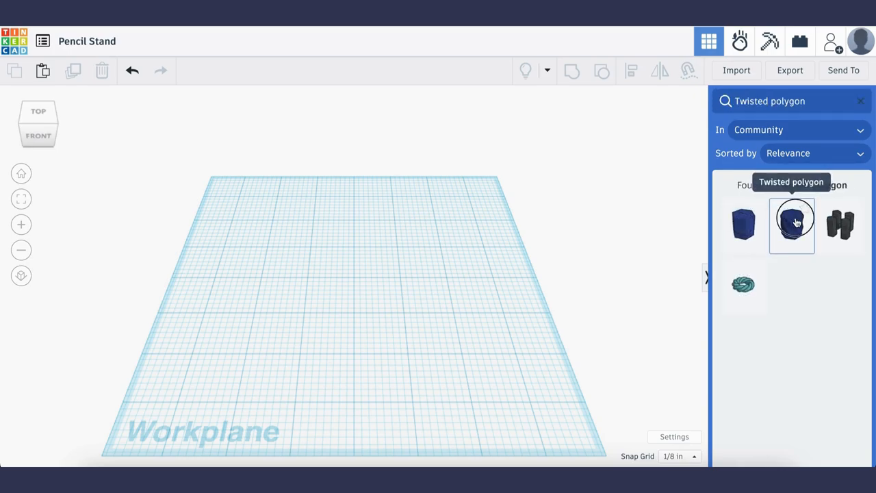
Place the Twisted polygon on the workplane with bottom twist 74 and top twist -70.
{"action": "left_click", "coordinate": [792, 224]}
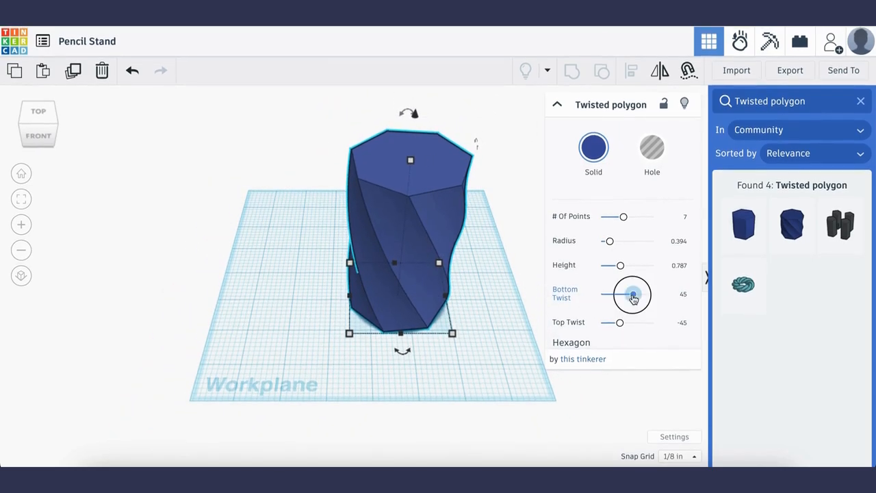
{"action": "left_click_drag", "start_coordinate": [633, 295], "coordinate": [637, 294]}
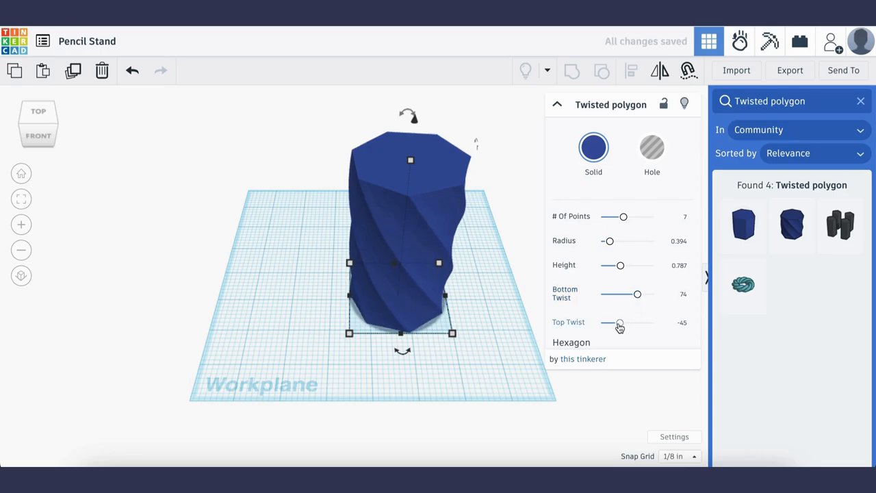
{"action": "left_click_drag", "start_coordinate": [622, 324], "coordinate": [614, 323]}
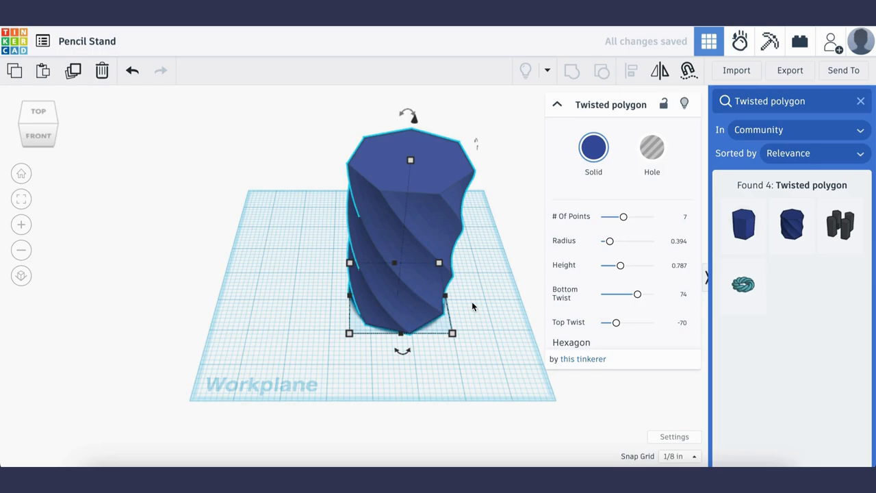
{"action": "left_click", "coordinate": [496, 276]}
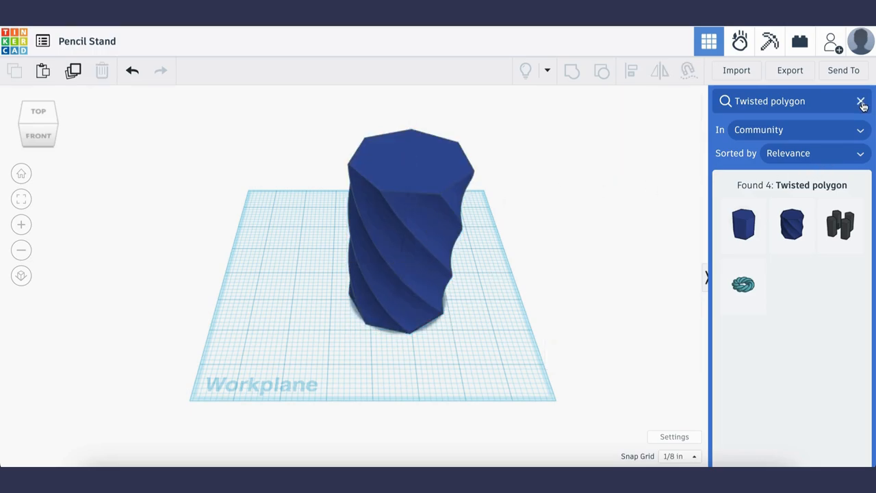
{"action": "left_click", "coordinate": [862, 102]}
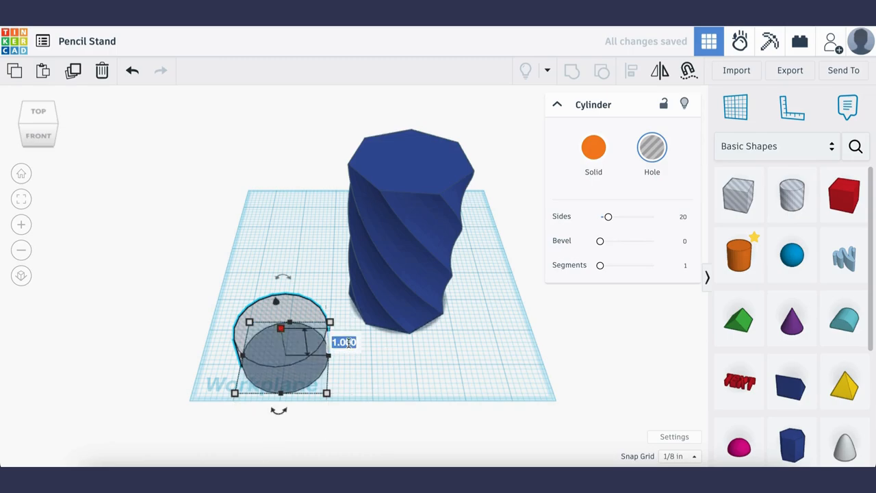
Set the cylinder hole's height to 3.75 and reselect it.
{"action": "type", "text": "3.75"}
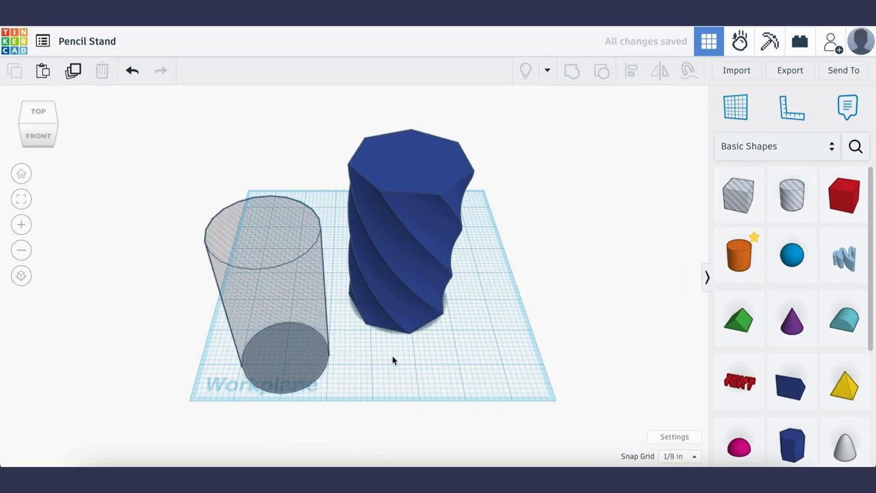
{"action": "left_click", "coordinate": [260, 288]}
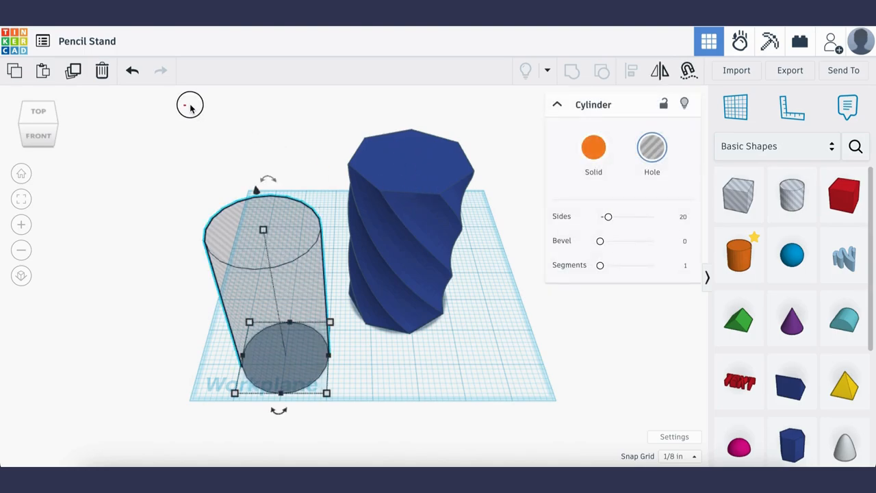
Marquee-select the cylinder hole and the twisted polygon together.
{"action": "left_click_drag", "start_coordinate": [190, 104], "coordinate": [488, 372]}
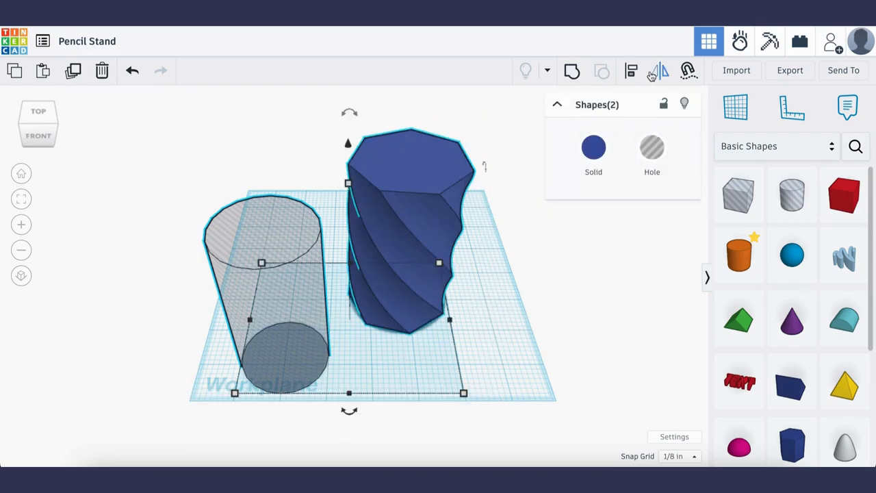
{"action": "mouse_move", "coordinate": [629, 71]}
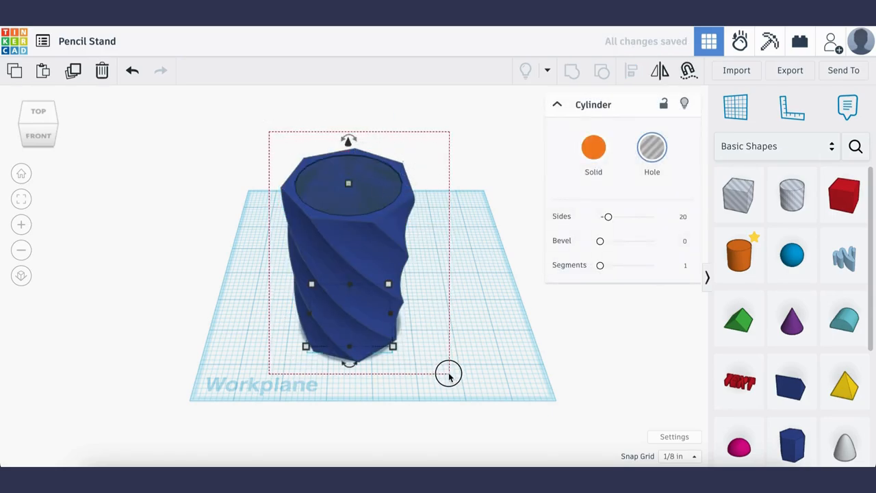
Group the hole and twisted polygon into one hollow pencil stand, then deselect.
{"action": "left_click", "coordinate": [572, 71]}
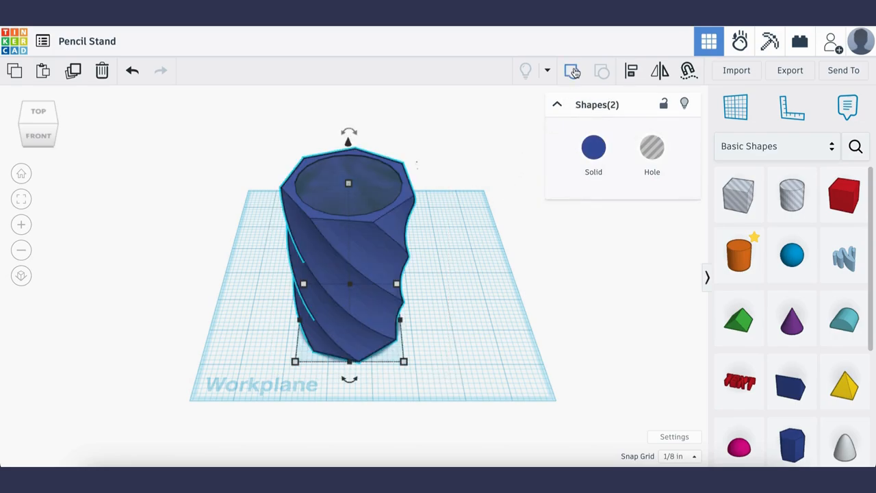
{"action": "left_click", "coordinate": [572, 71]}
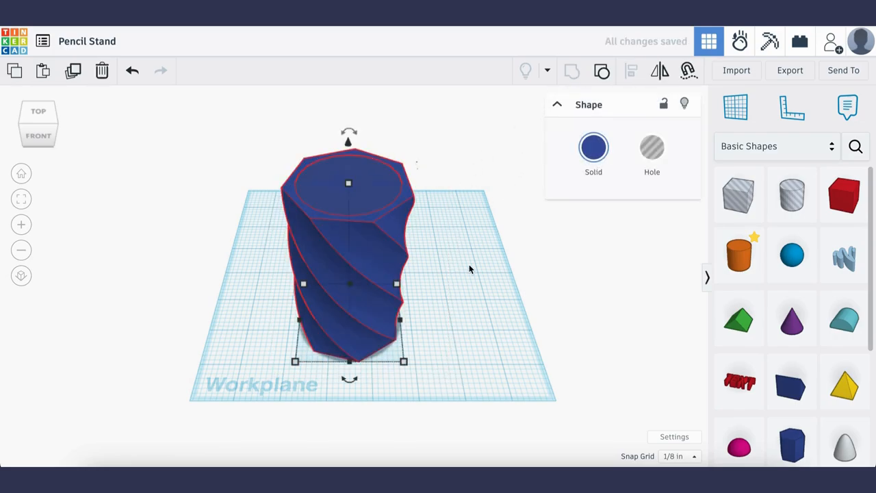
{"action": "left_click", "coordinate": [463, 258]}
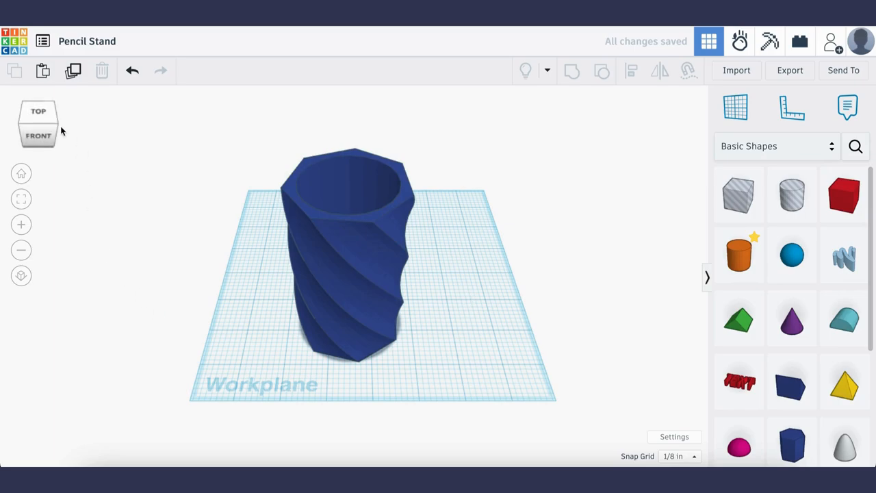
{"action": "left_click", "coordinate": [38, 121]}
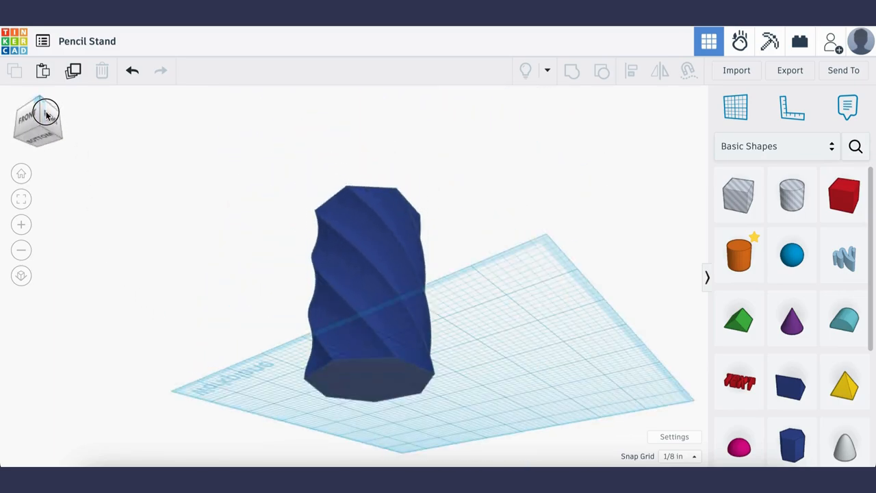
{"action": "left_click", "coordinate": [46, 113]}
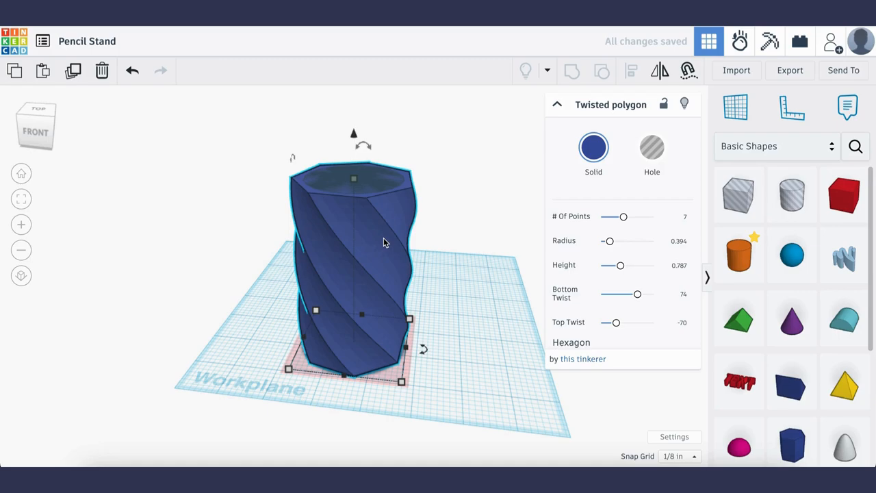
{"action": "mouse_move", "coordinate": [638, 309]}
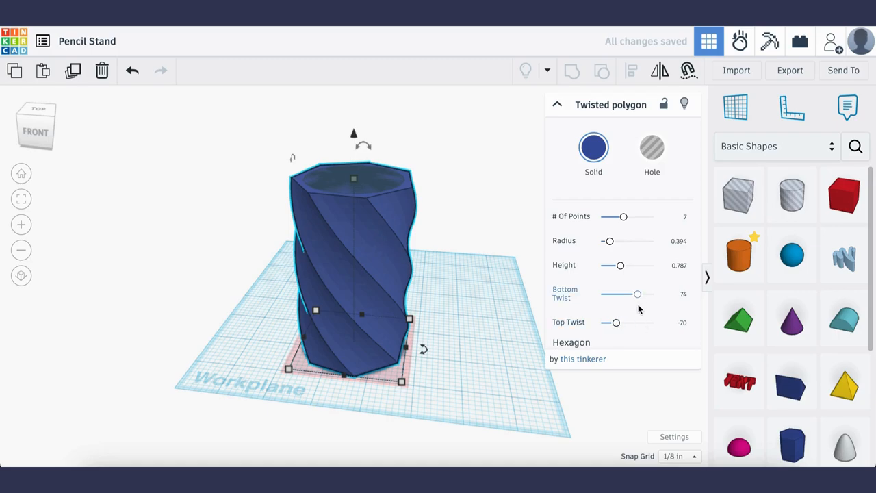